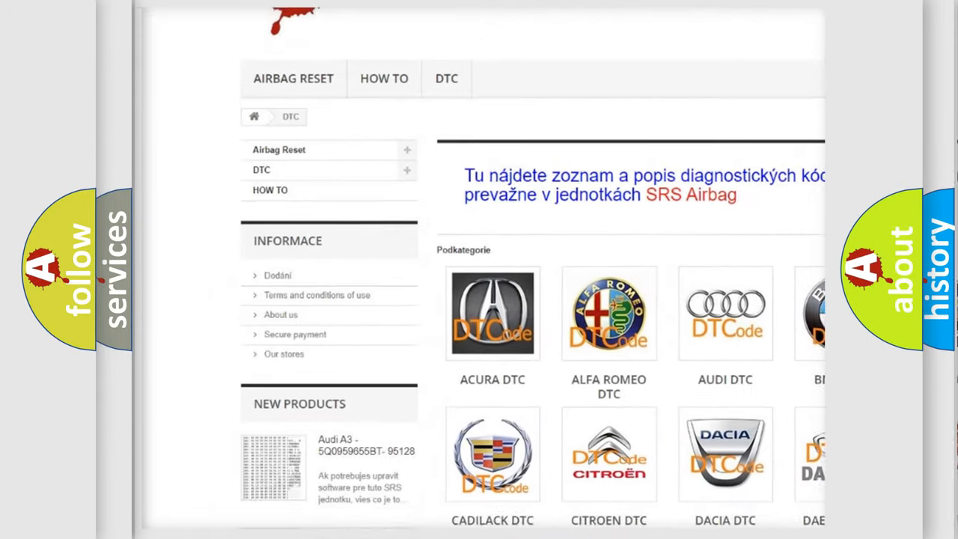
- Scroll down the DTC category page past the brand logos and through the list of trouble codes
{"action": "scroll", "scroll_direction": "down", "scroll_amount": 3}
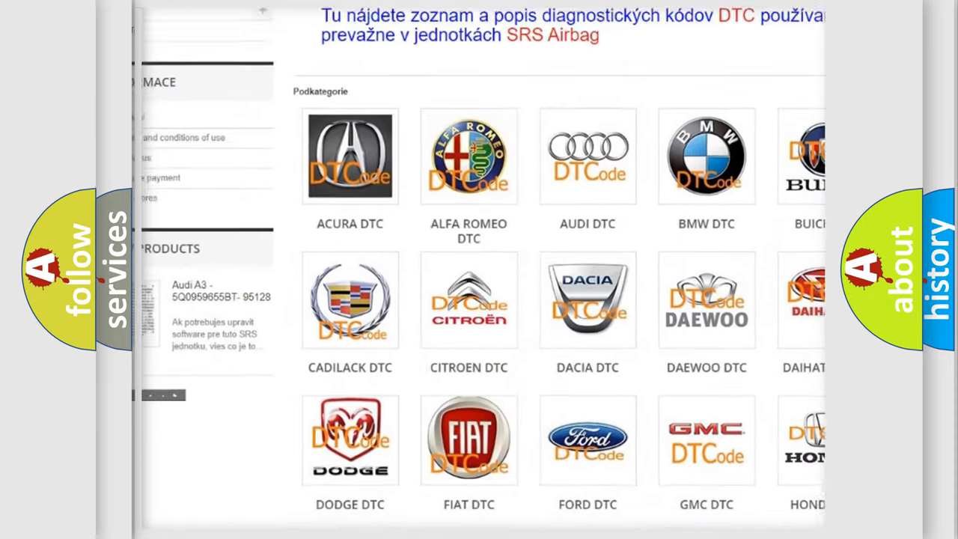
{"action": "scroll", "scroll_direction": "down", "scroll_amount": 3}
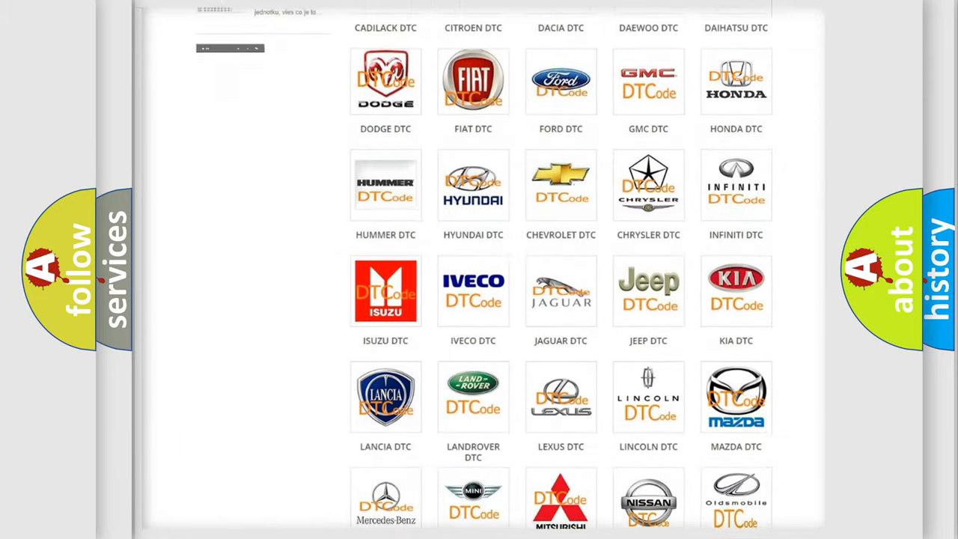
{"action": "scroll", "scroll_direction": "down", "scroll_amount": 3}
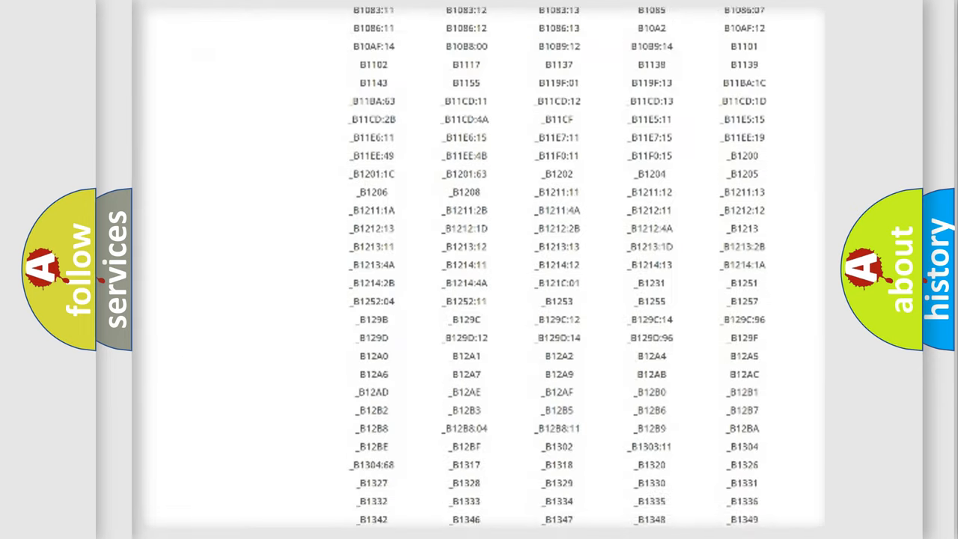
{"action": "scroll", "scroll_direction": "down", "scroll_amount": 3}
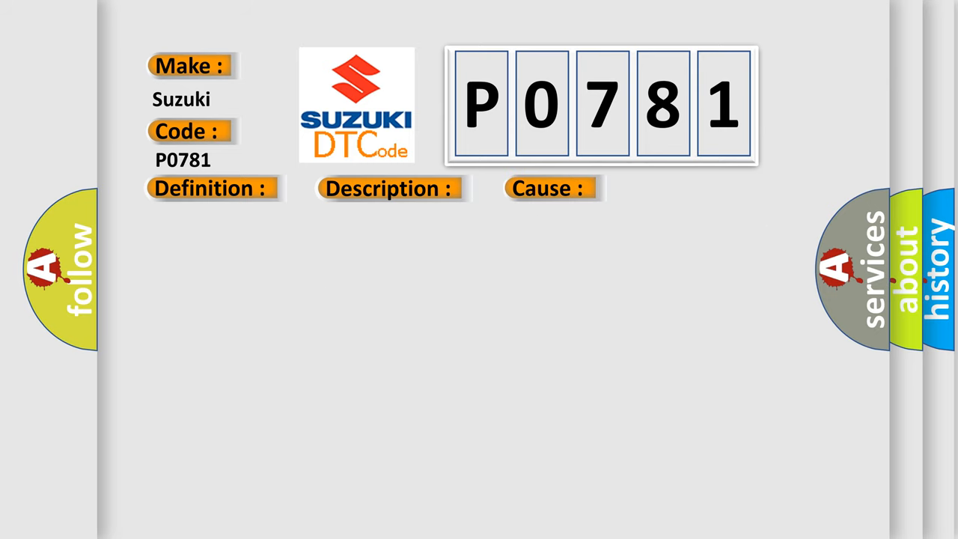
- Reveal the P0781 causes: rear RH window regulator motor, main body ECU, junction block, wiring, DOOR RR fuse
{"action": "left_click", "coordinate": [551, 189]}
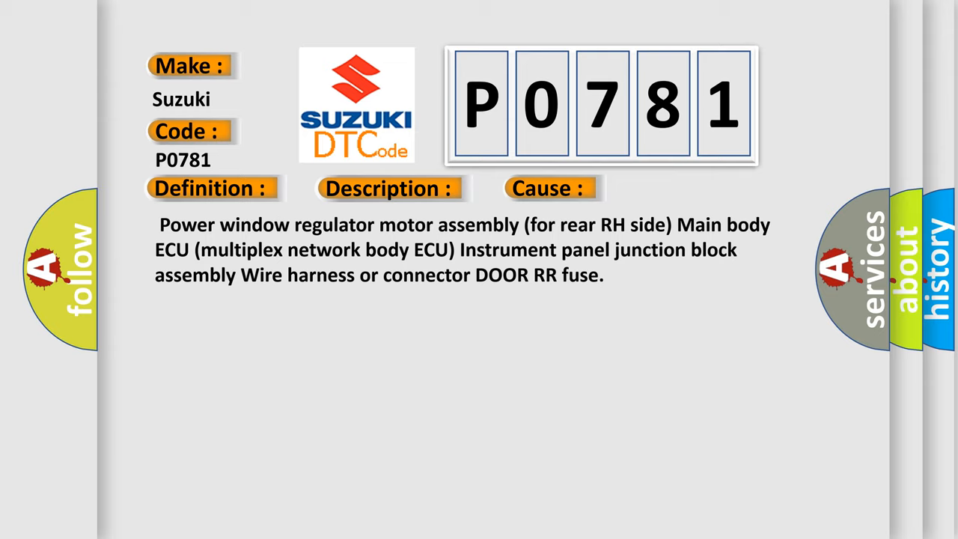